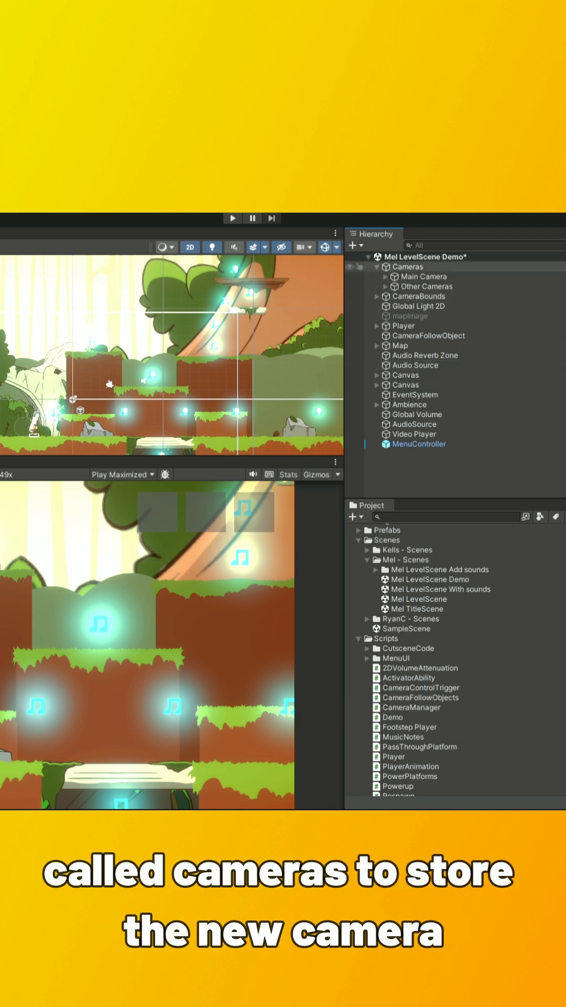
Step: Add a Cinemachine Virtual Camera as a child of the Cameras group
{"action": "left_click", "coordinate": [378, 266]}
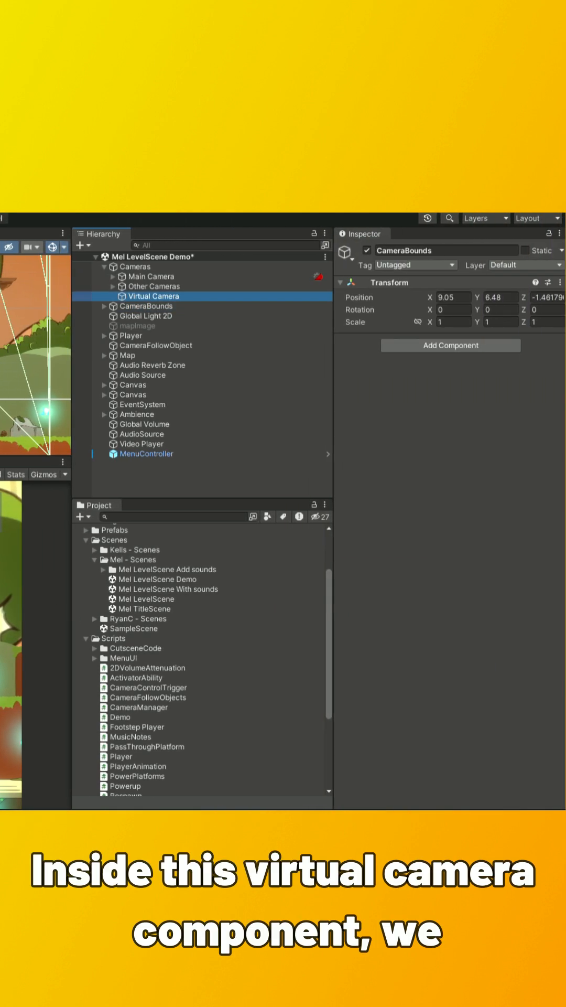
Step: Make the Virtual Camera follow the Player and set its Follow Offset X to 1
{"action": "left_click", "coordinate": [154, 296]}
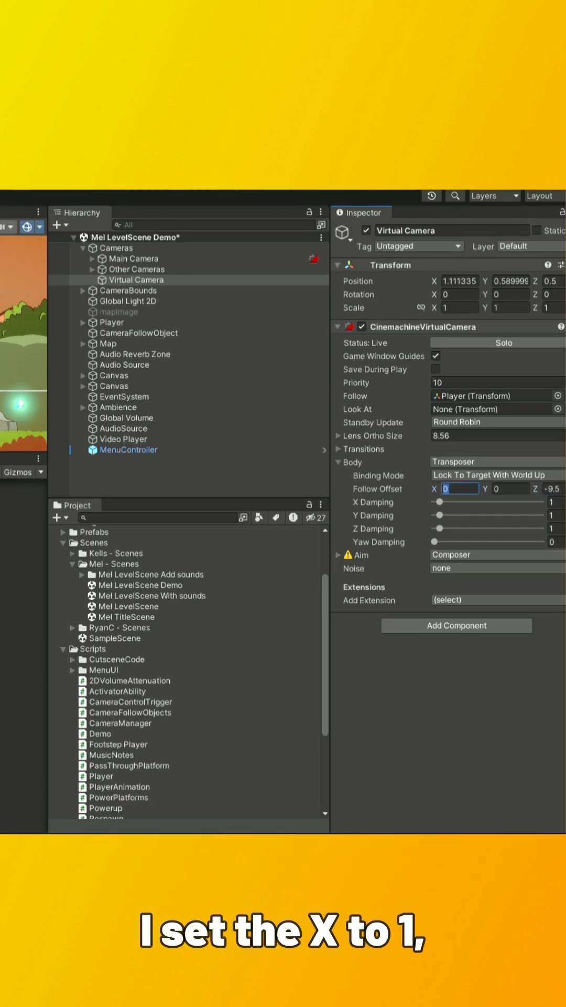
{"action": "left_click", "coordinate": [187, 300]}
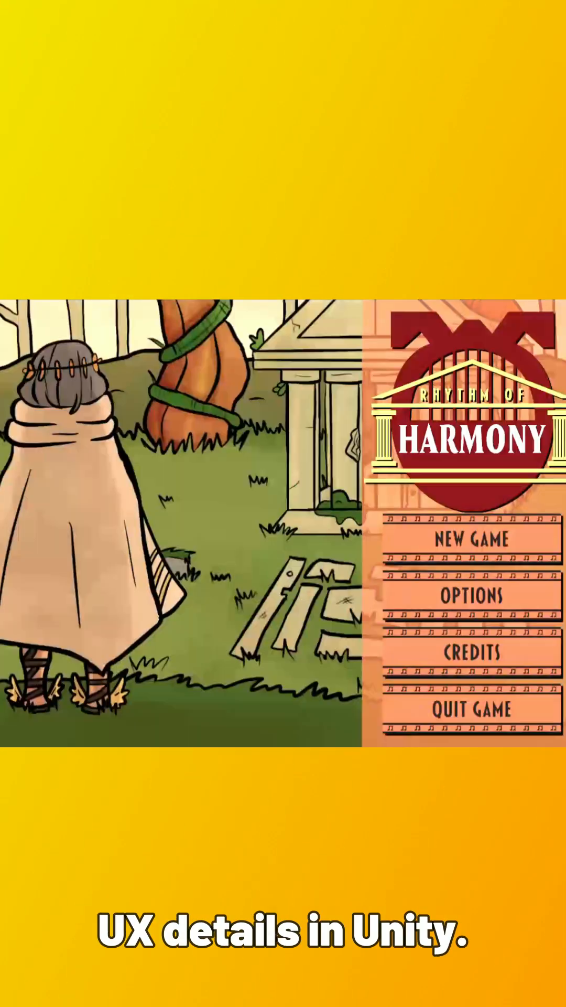
Step: Open the Audio Settings screen from OPTIONS on the Rhythm of Harmony title menu
{"action": "left_click", "coordinate": [471, 596]}
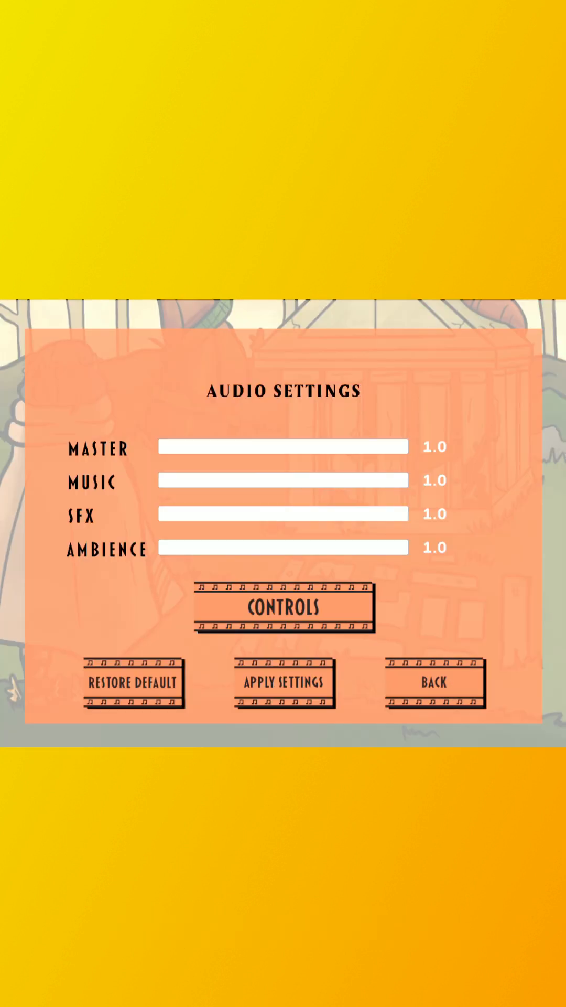